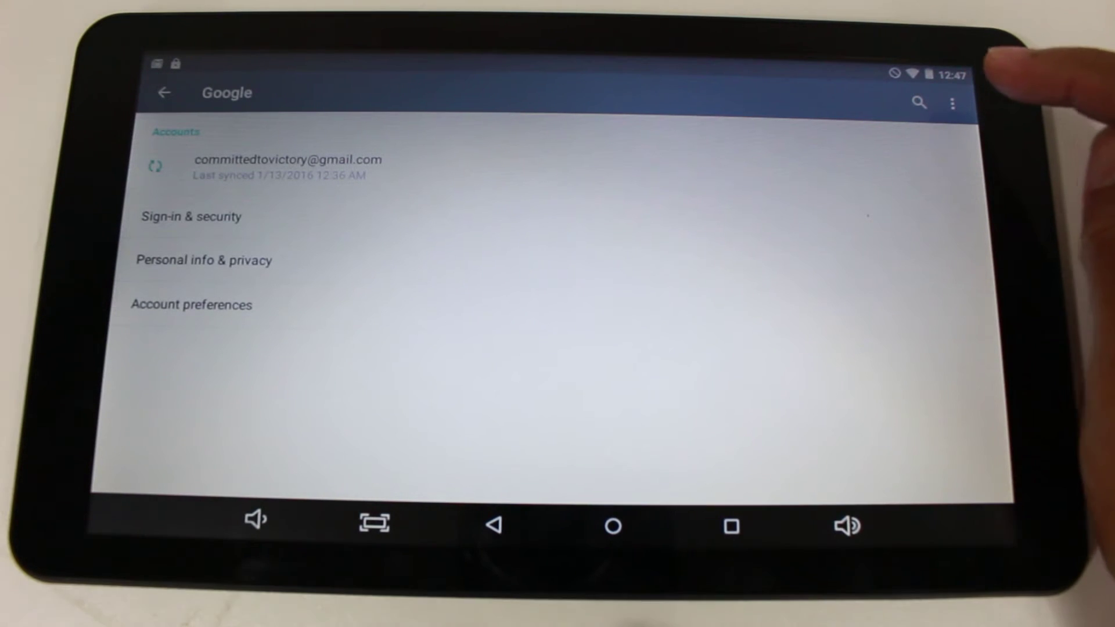
Show the Google account's sync list with App Data, Calendar, Chrome, Contacts and Drive syncing.
click(952, 102)
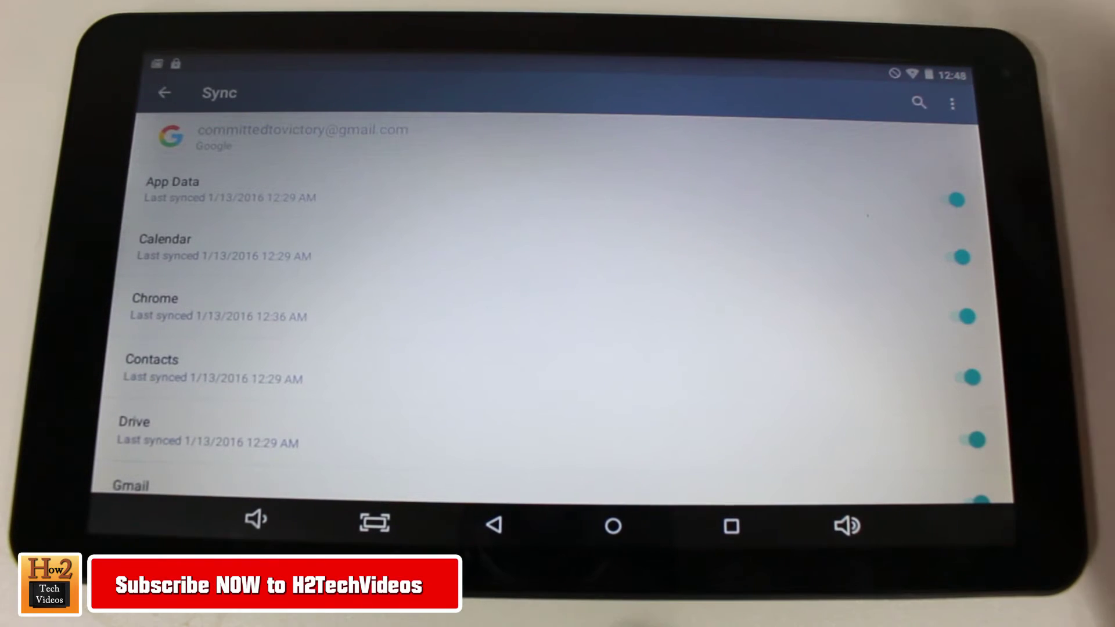
Remove the Google account from the tablet via the overflow menu, then go to Backup & reset.
click(952, 104)
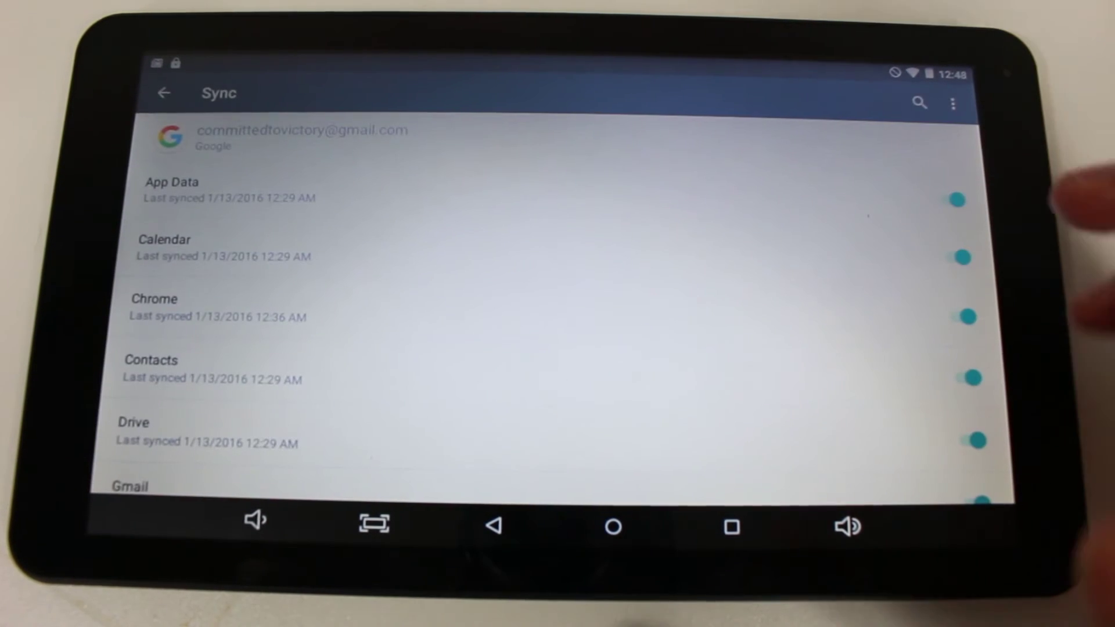
click(164, 93)
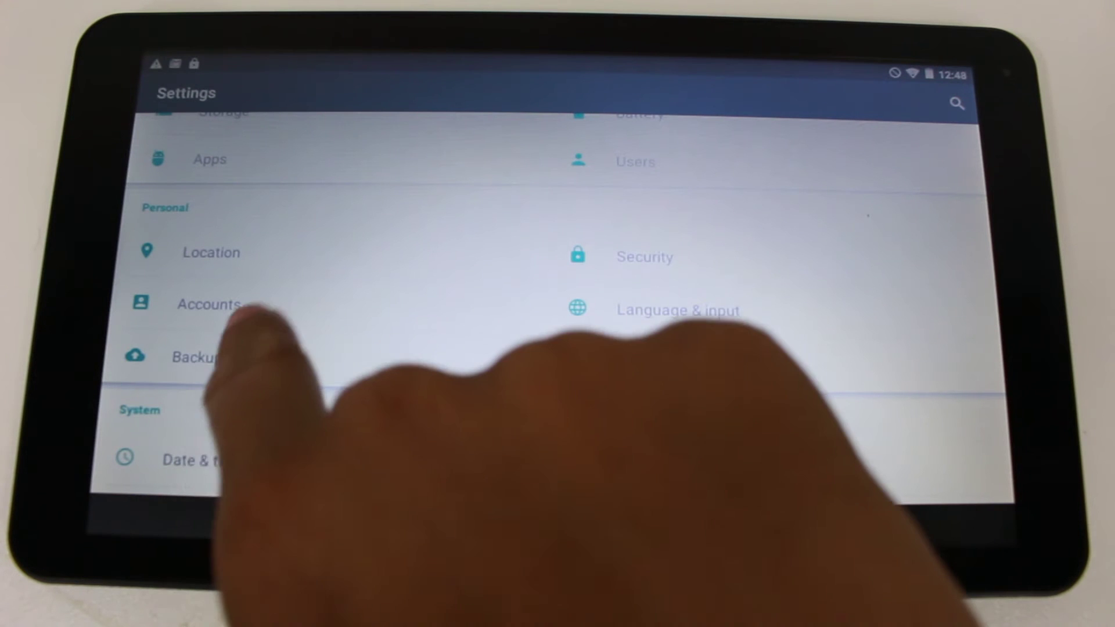
click(199, 355)
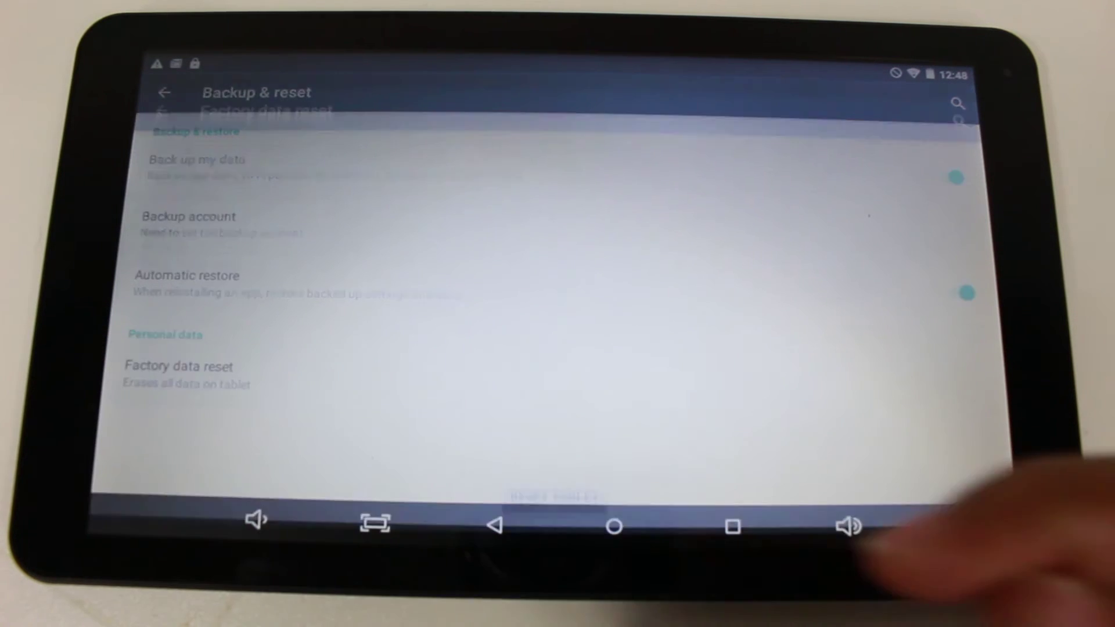
Start the factory data reset that erases the account, apps, music, photos and other data.
click(178, 365)
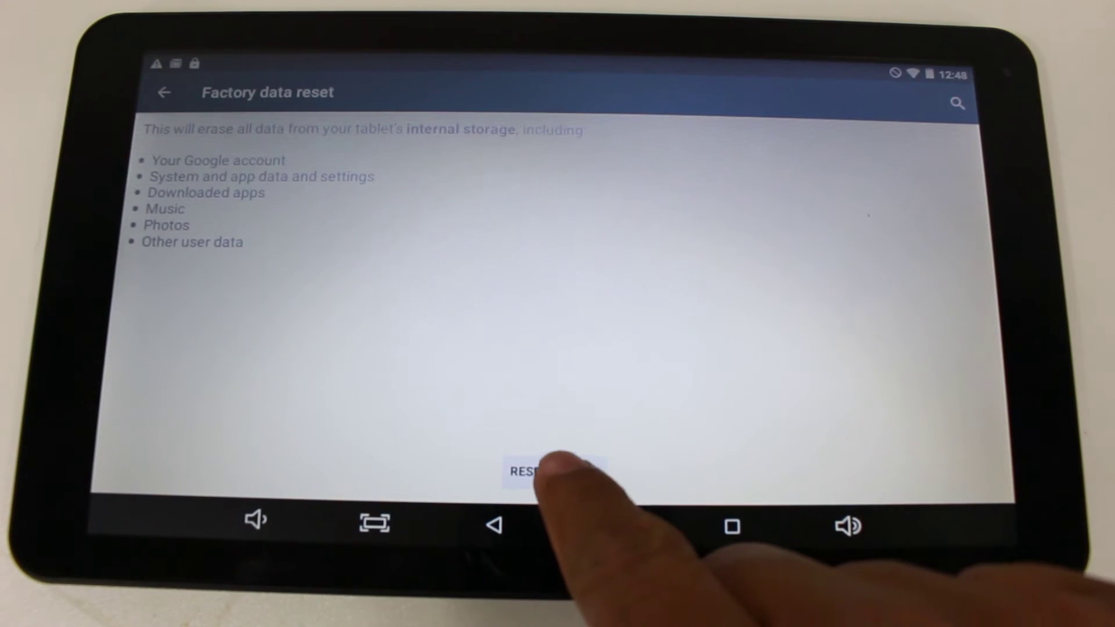